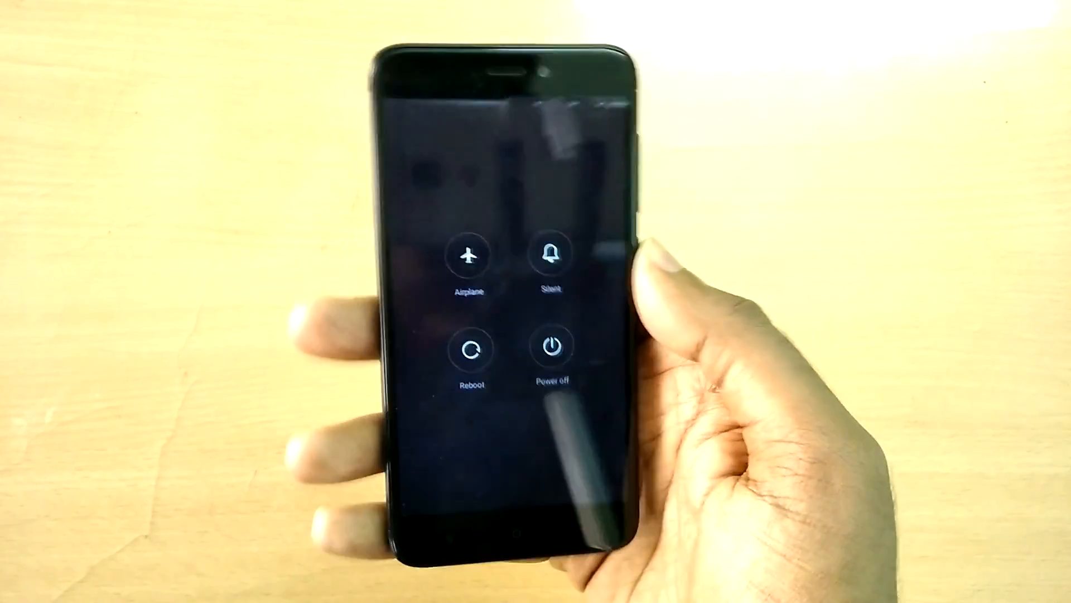
Step: Reboot the phone into TWRP Recovery 3.1.1-0 and reach its main menu
left_click(550, 347)
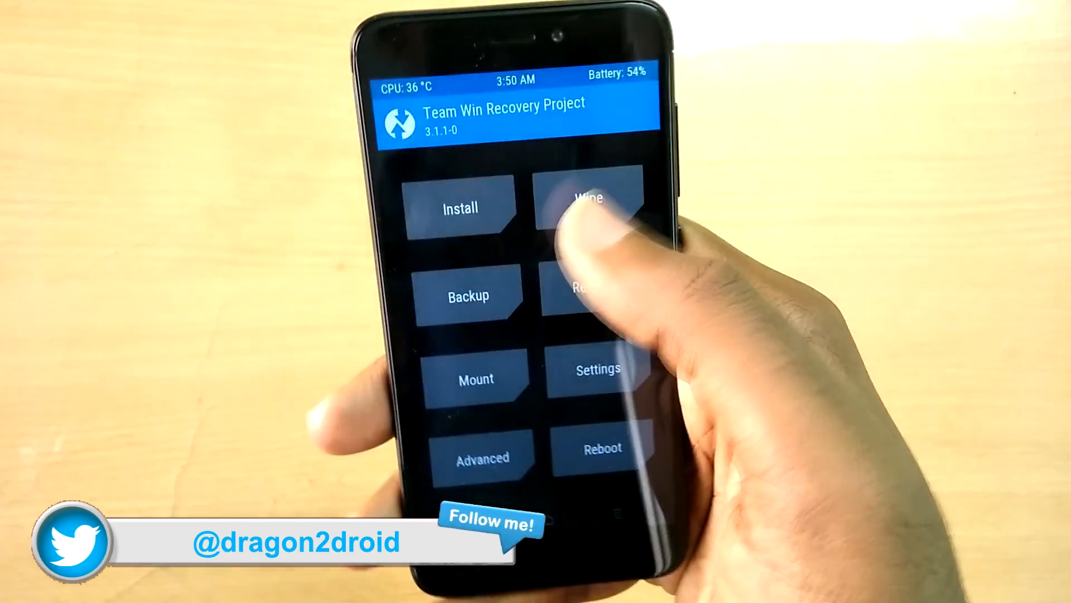
left_click(590, 208)
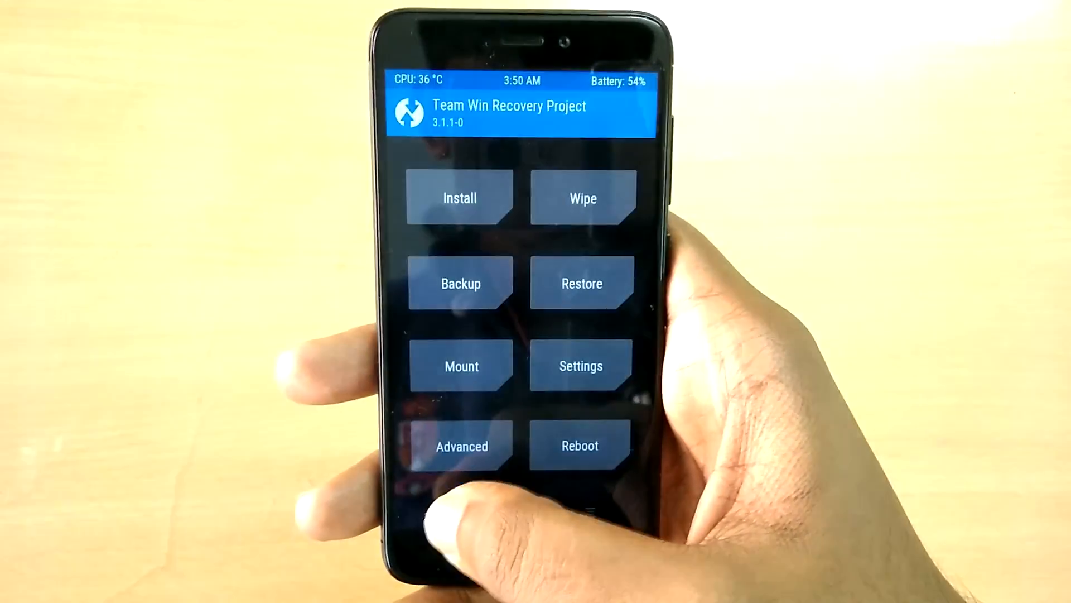
Step: Flash the lineage-14.1 and open_gapps zips from /external_sd, then reboot into the new system
left_click(459, 197)
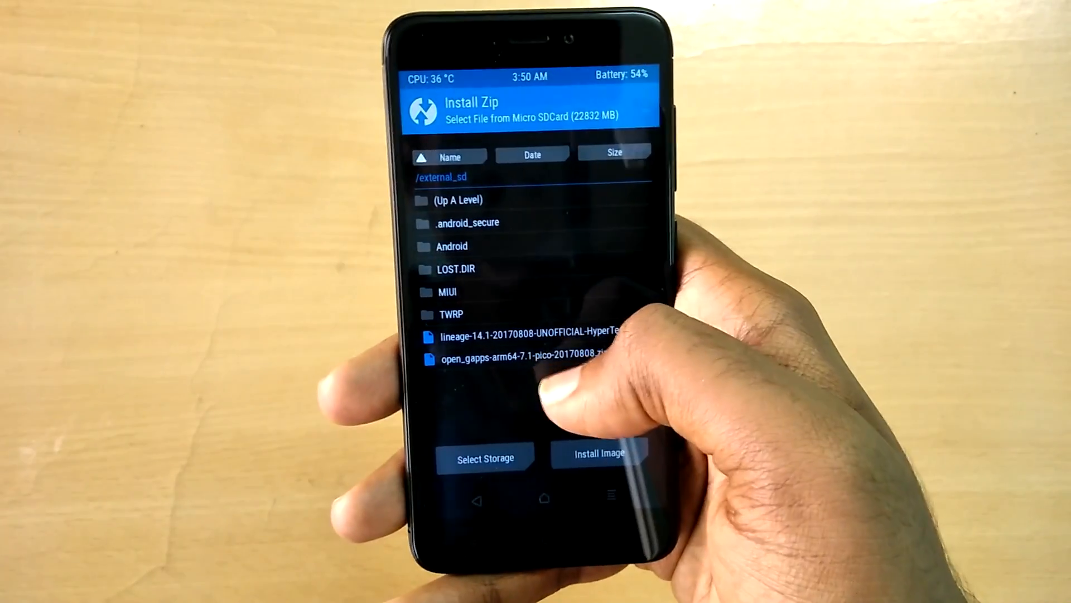
left_click(520, 338)
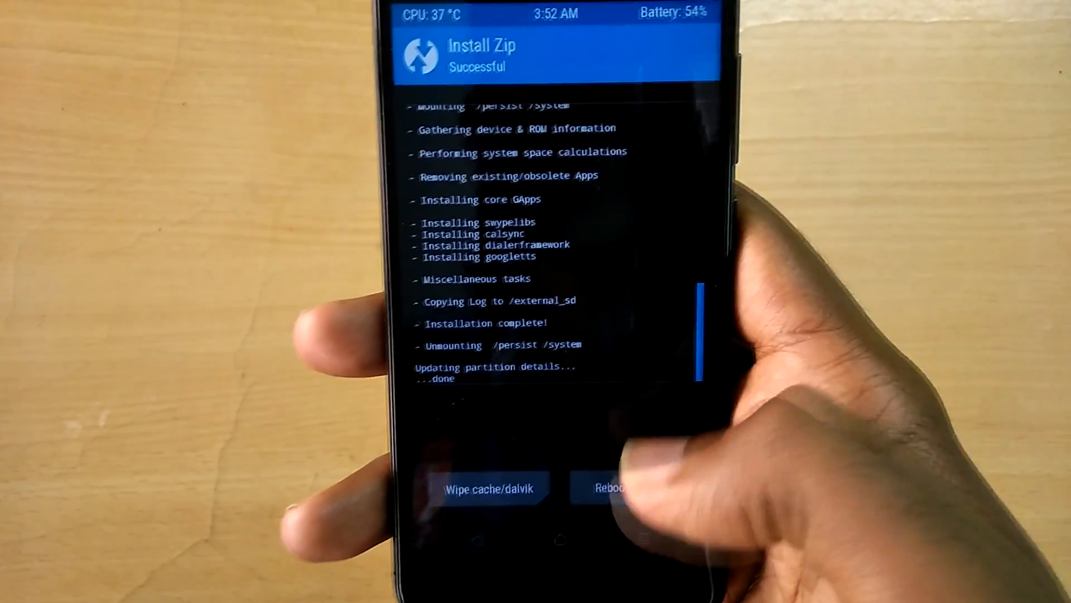
left_click(603, 487)
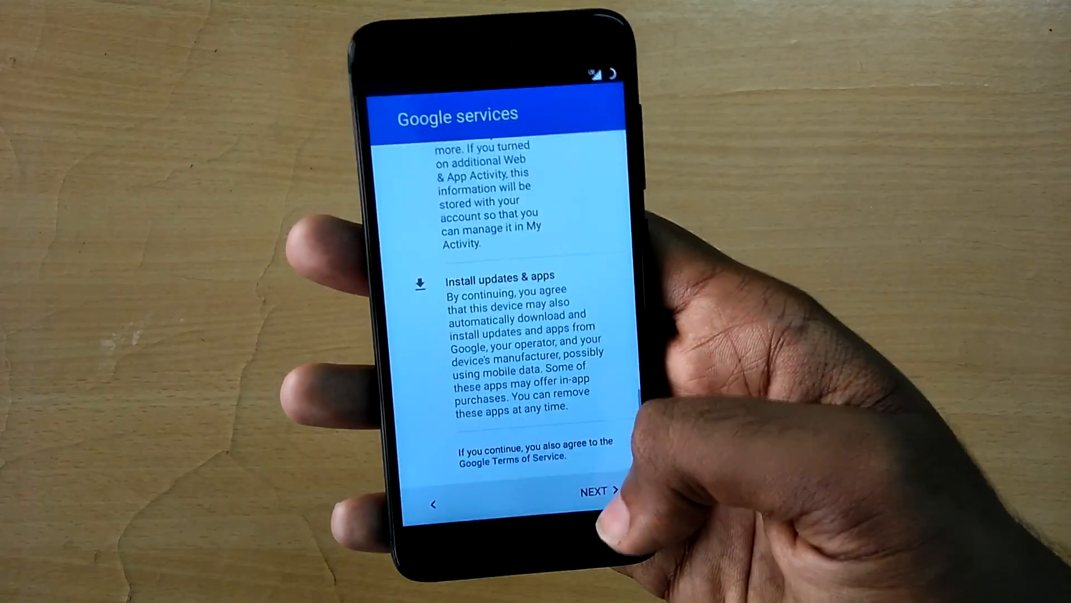
Step: Accept the Google services terms to finish setup and reach the LineageOS home screen
left_click(598, 491)
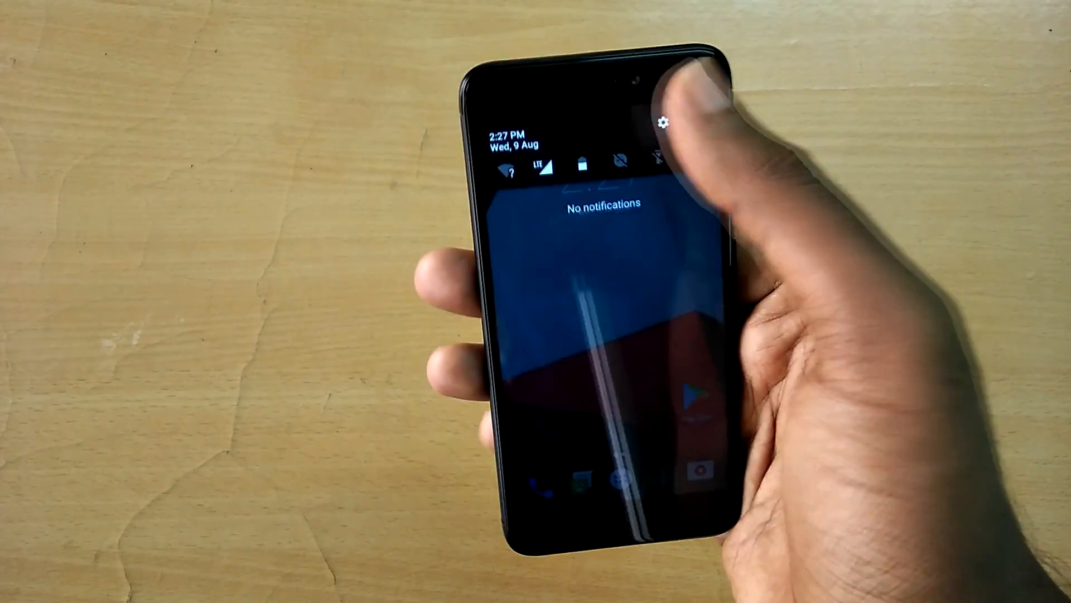
Step: Check that SIM 1's preferred network type is set to LTE in Settings
left_click(667, 121)
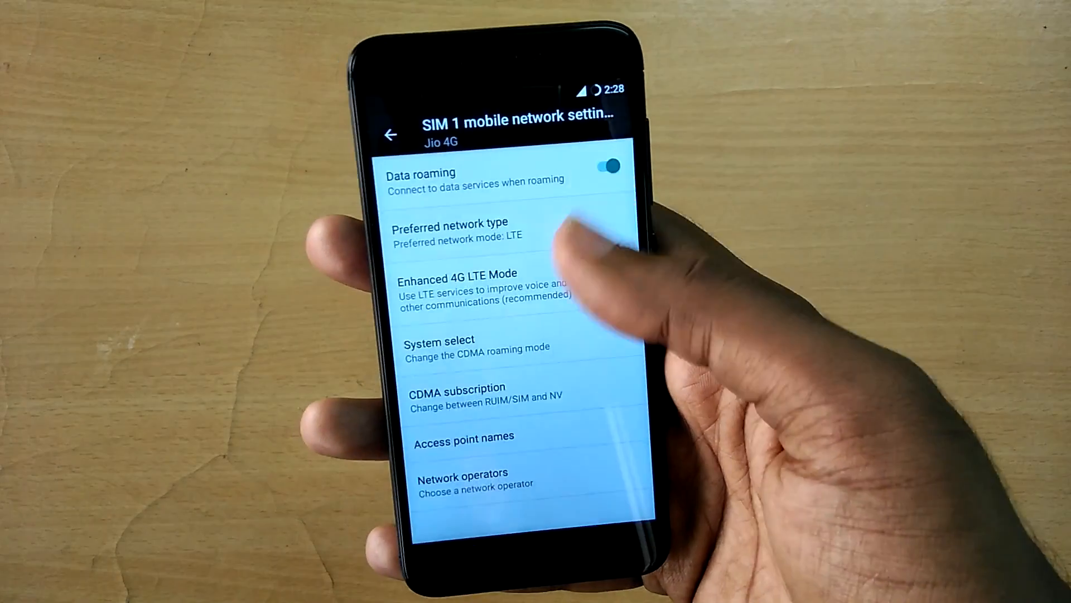
left_click(451, 232)
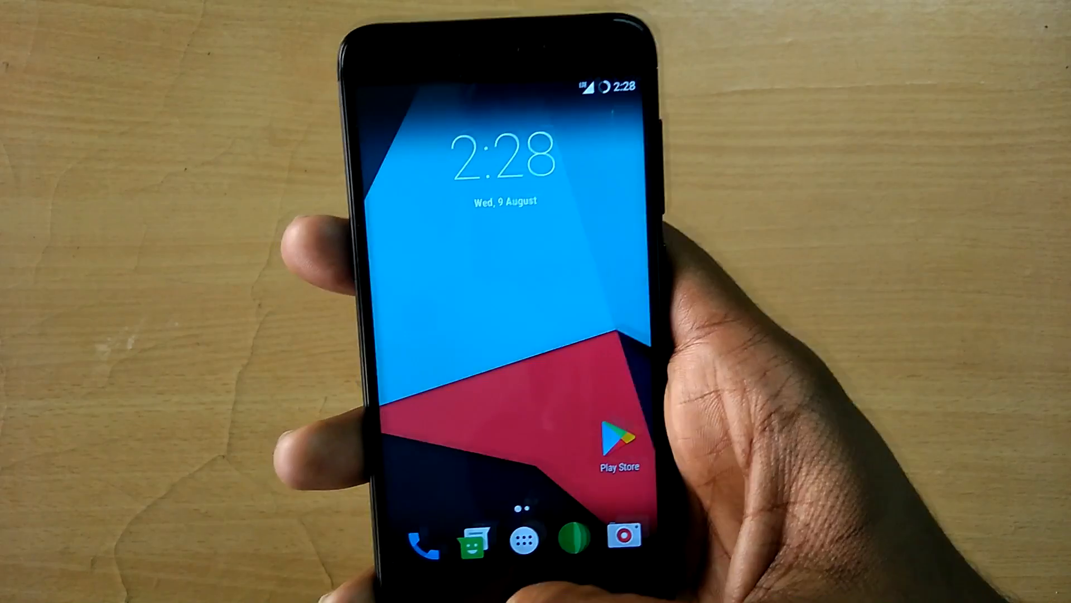
Step: Enter 1 on the Phone dial pad to see matching number suggestions, then close and reopen it
left_click(411, 543)
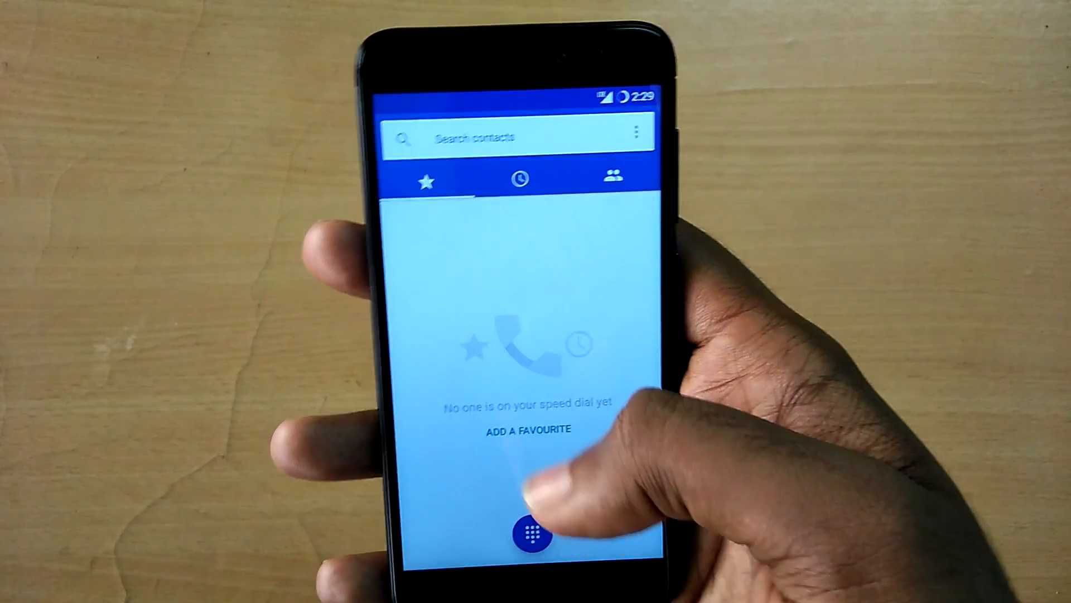
left_click(536, 536)
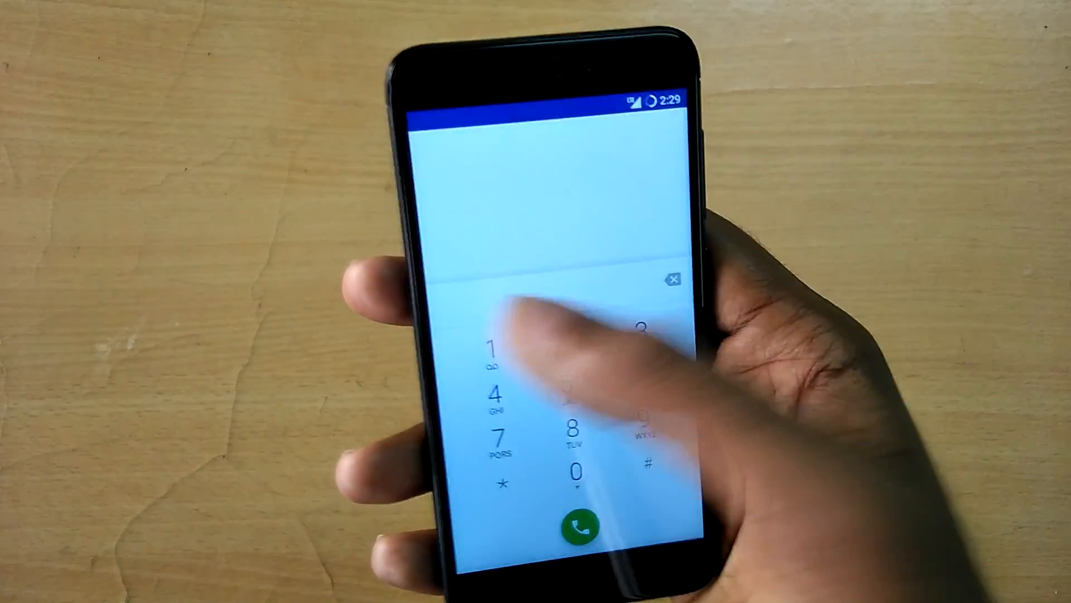
left_click(499, 356)
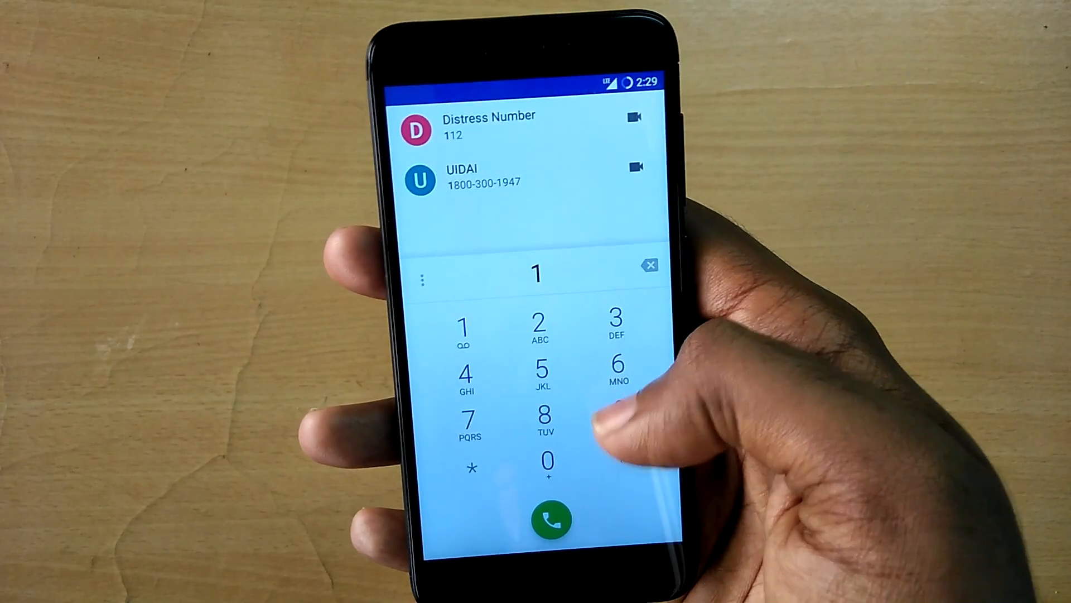
left_click(550, 519)
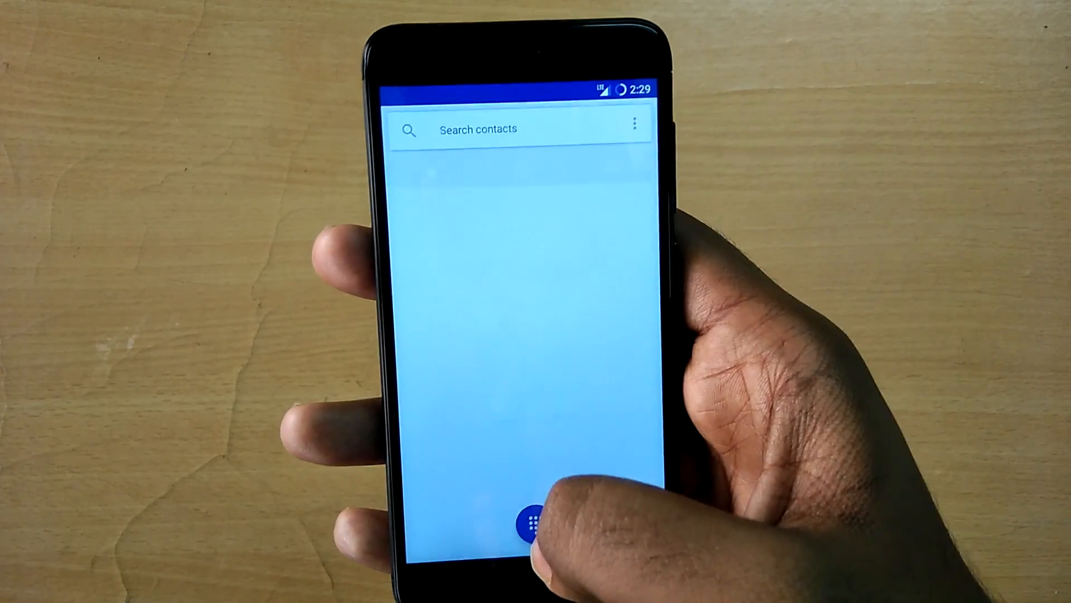
left_click(535, 524)
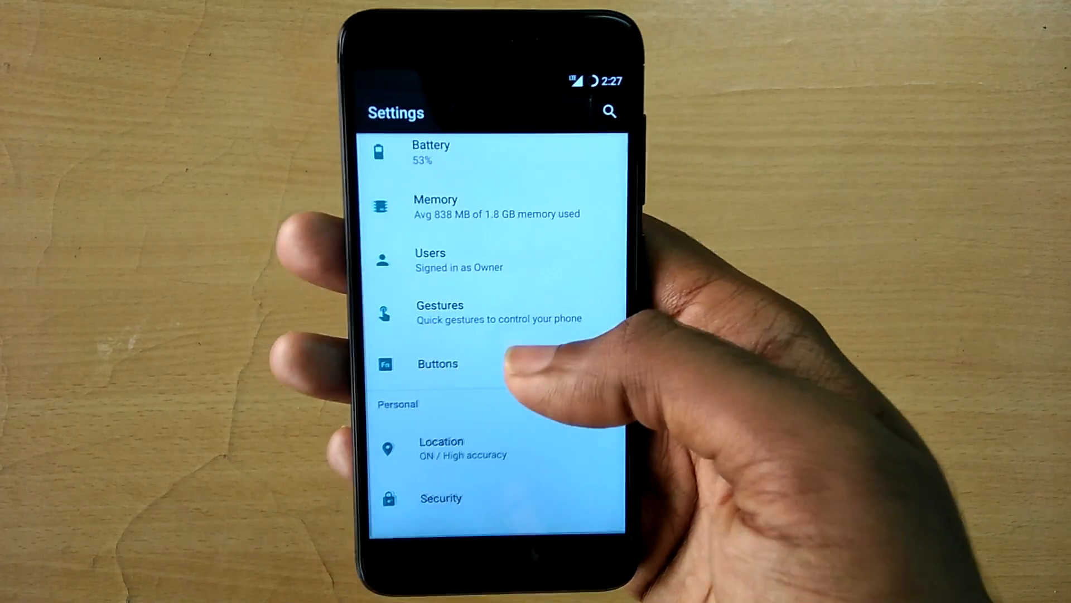
Step: Browse the Power, Home and Menu button settings, then switch via Recents to the Camera
left_click(437, 363)
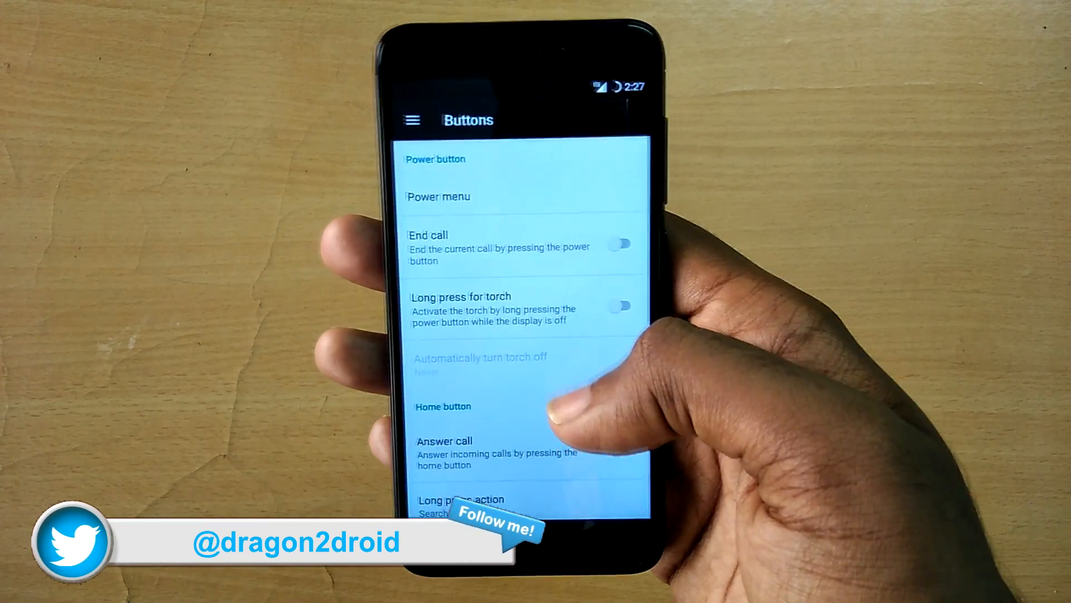
scroll("down", 3)
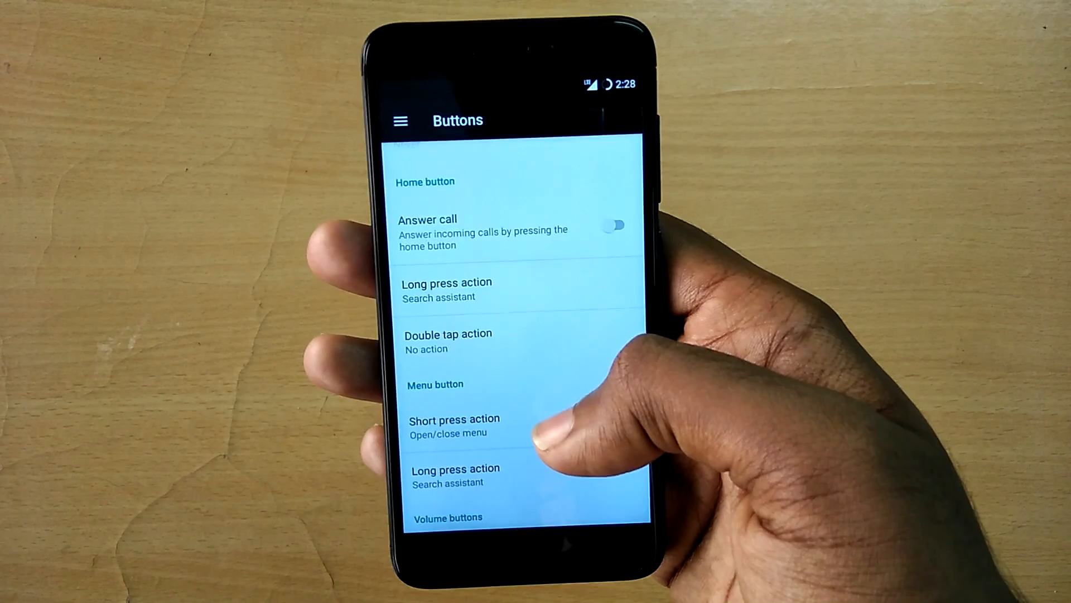
left_click(454, 419)
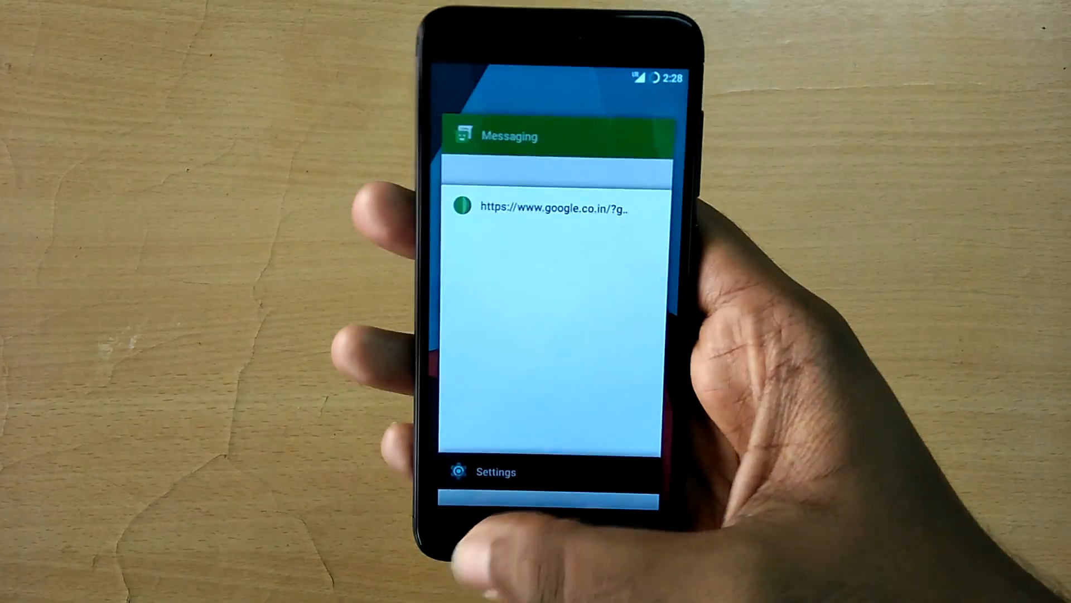
left_click(492, 472)
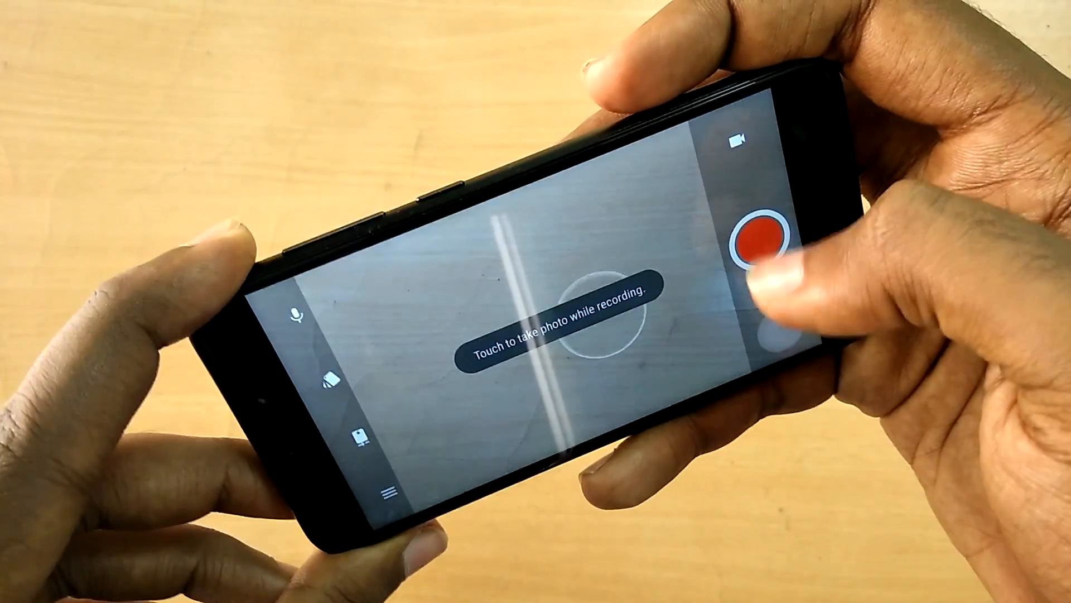
Step: Stop the video recording and play the clip back in the Gallery viewer
left_click(751, 243)
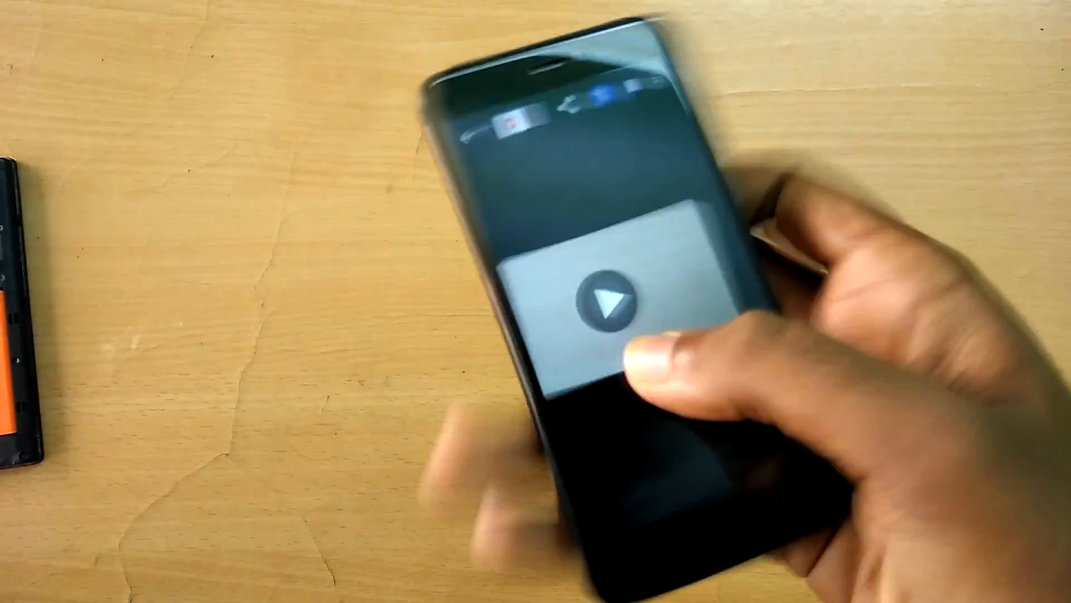
left_click(605, 300)
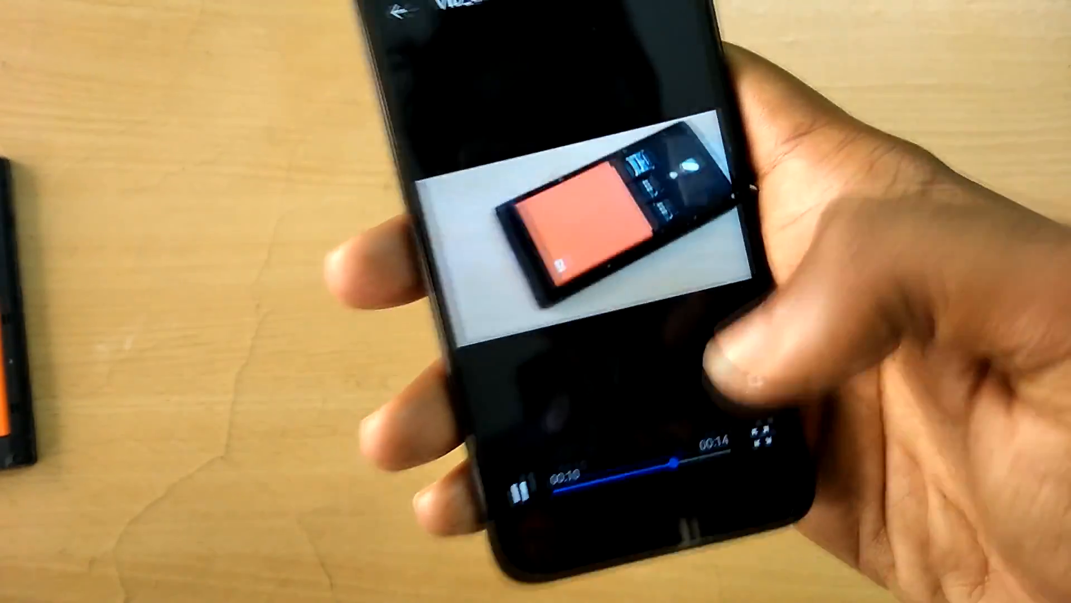